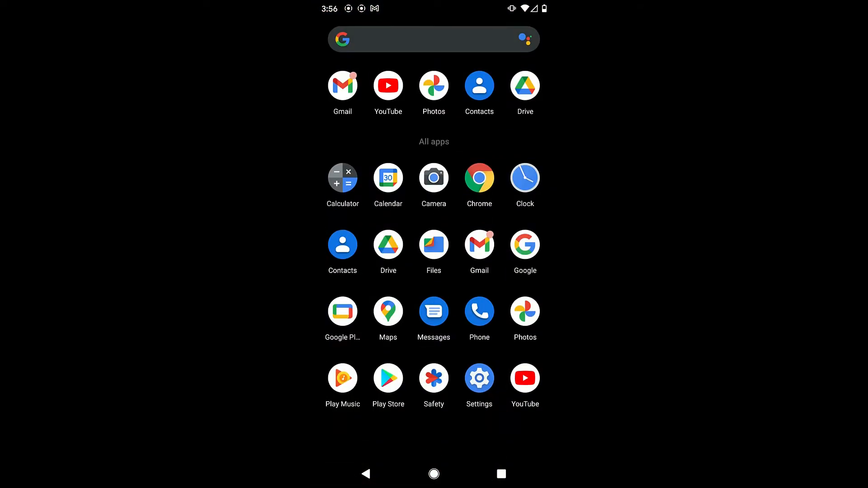
Launch Contacts from the app drawer and start a new contact with the + button.
click(342, 245)
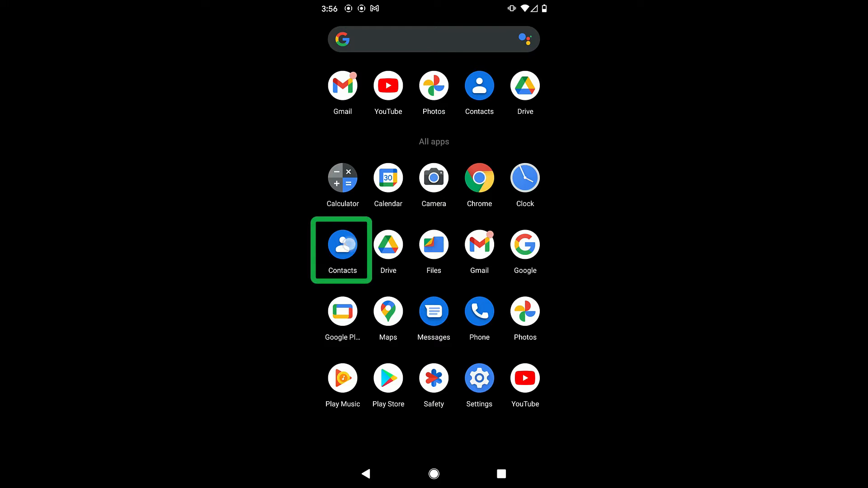
click(342, 246)
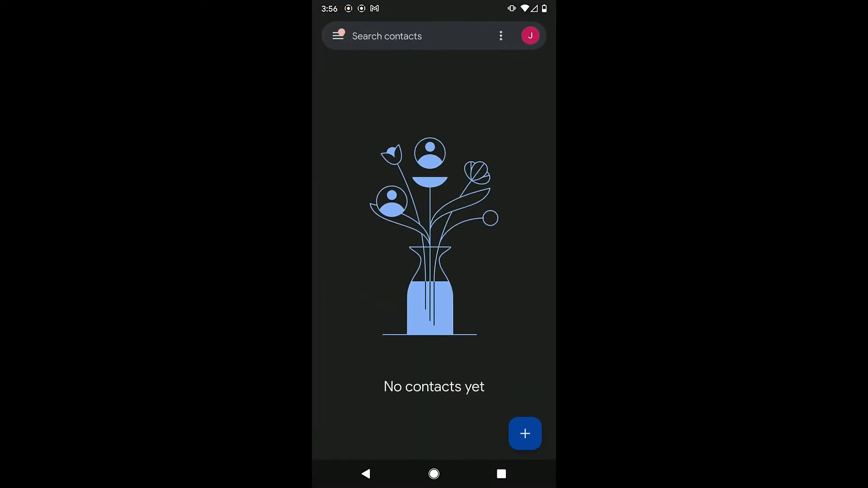
click(525, 434)
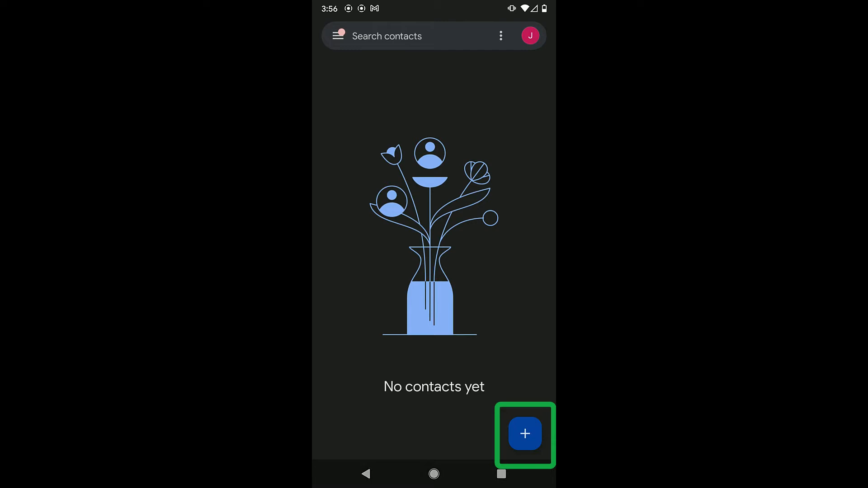
click(524, 434)
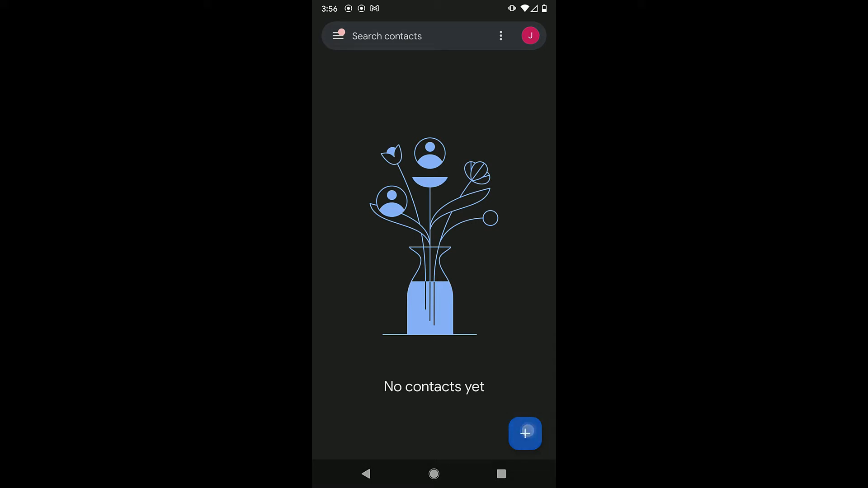
click(524, 433)
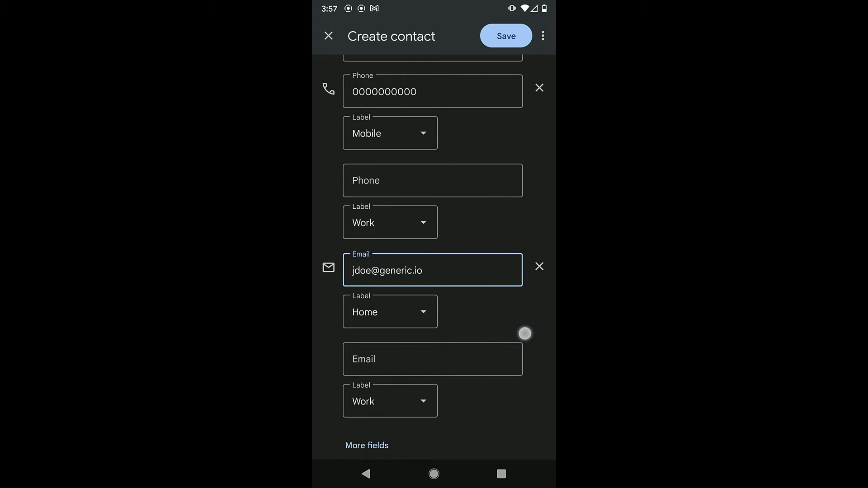
scroll(down, 3)
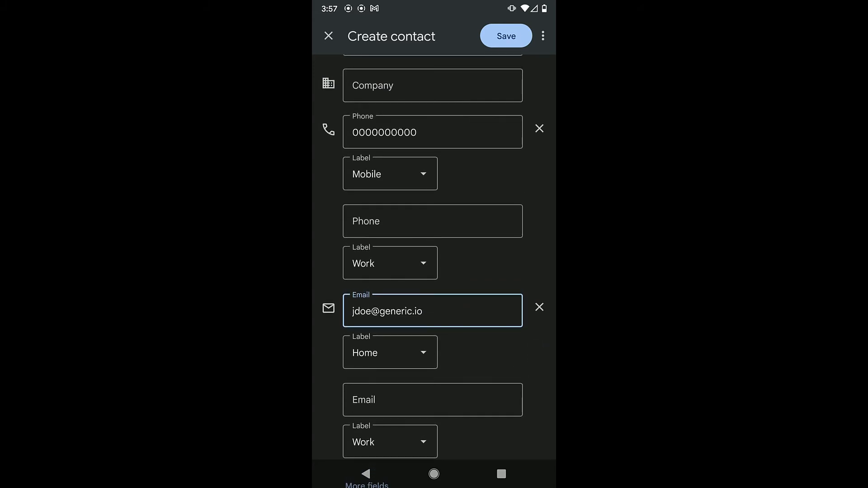
scroll(down, 3)
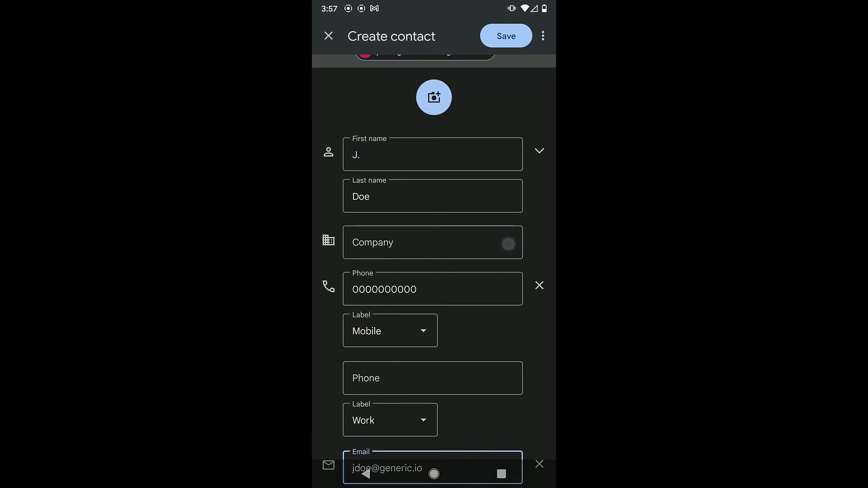
Expand the name fields and cancel the Change photo dialog, leaving no photo.
click(538, 151)
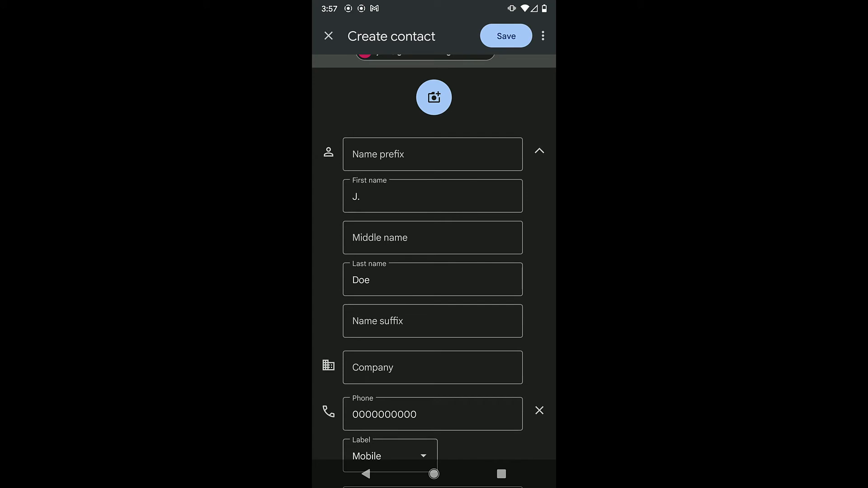
click(434, 98)
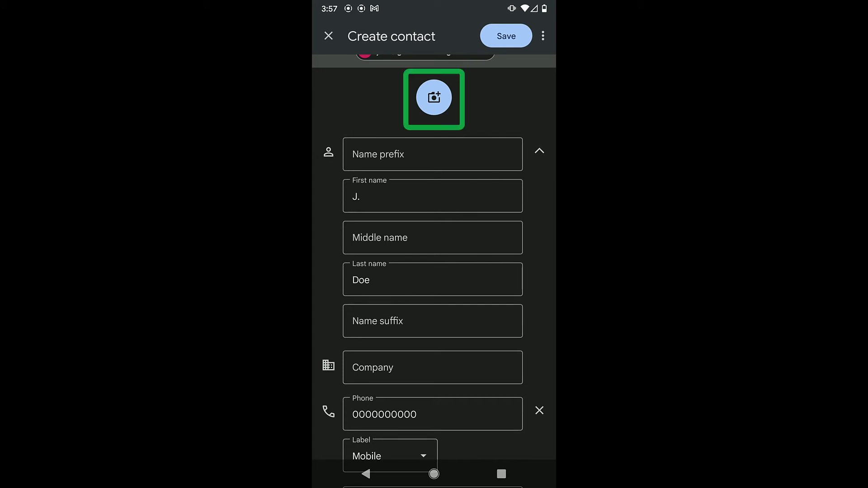
click(434, 98)
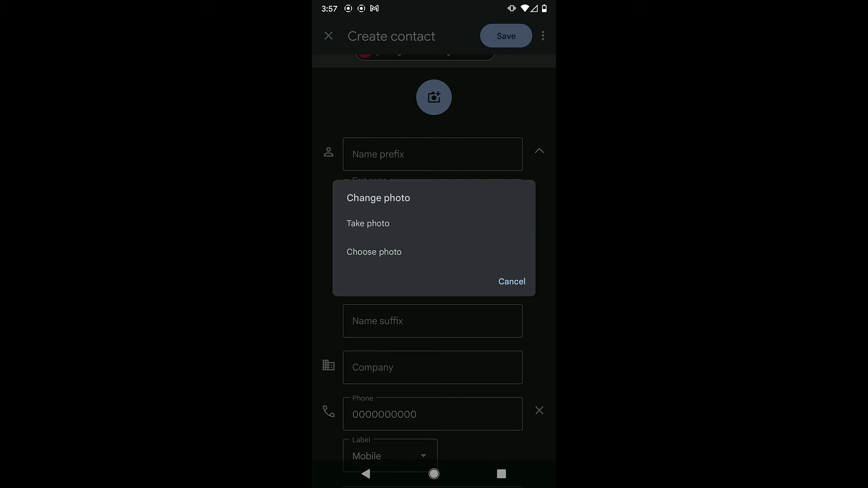
click(511, 281)
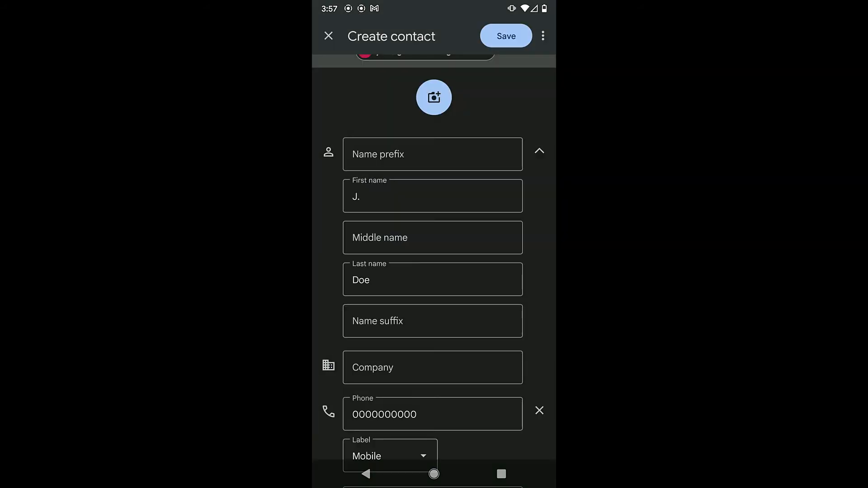
Reveal More fields, with the device shown as the save destination.
scroll(down, 3)
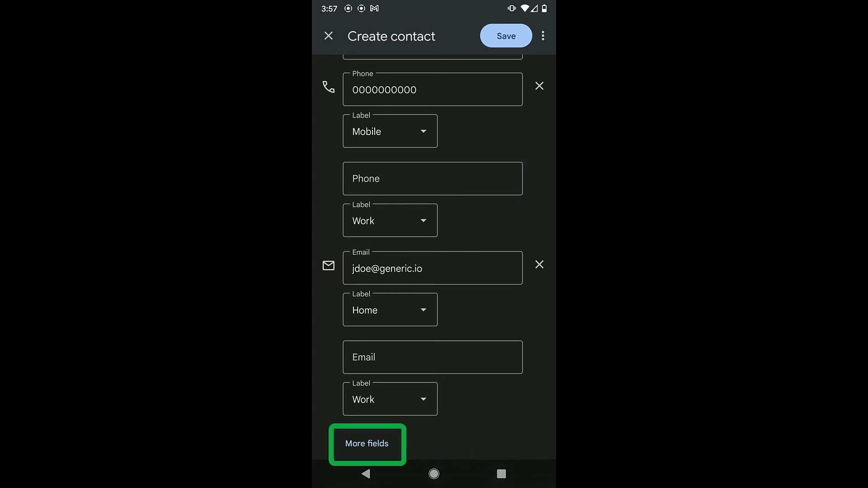
click(366, 443)
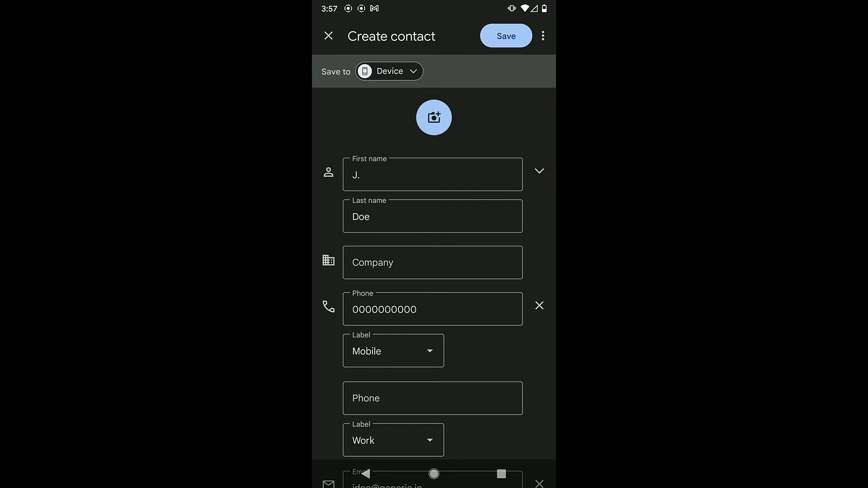
Save J. Doe to the device and view its page with mobile number and home email.
click(504, 35)
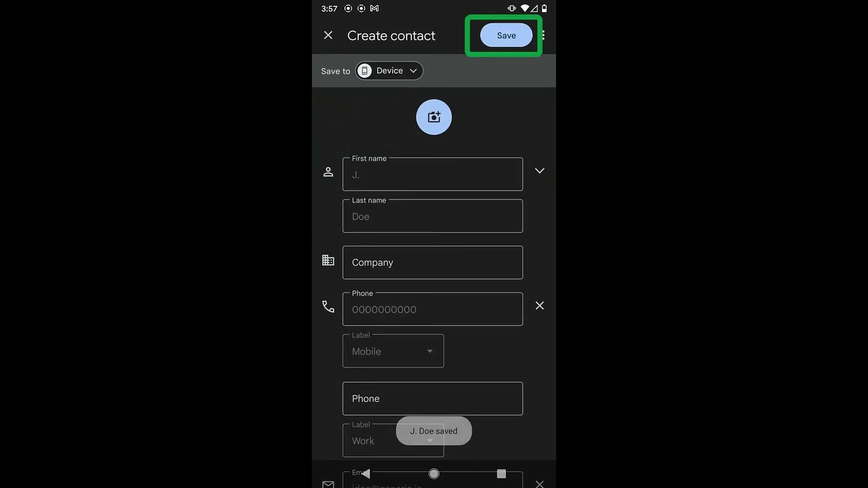
click(505, 35)
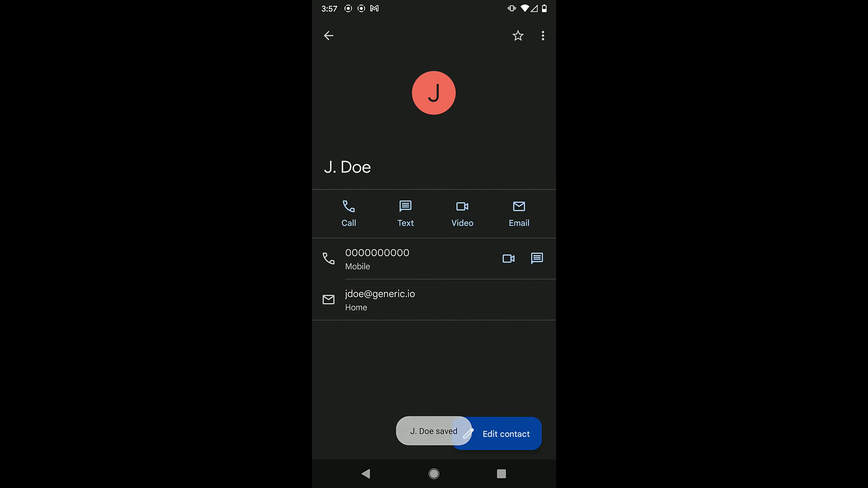